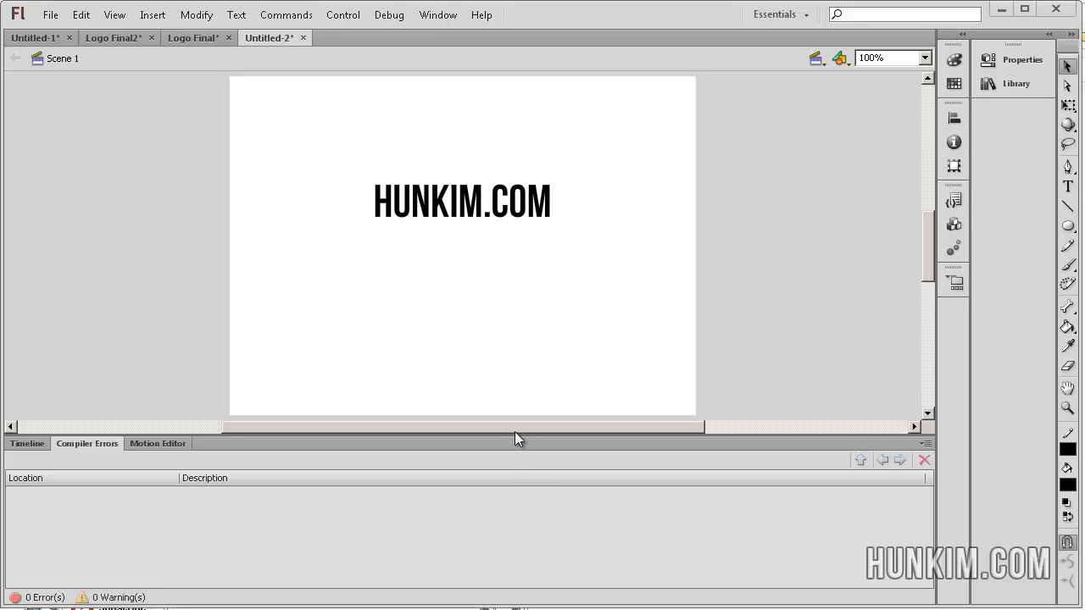
pyautogui.moveTo(593, 203)
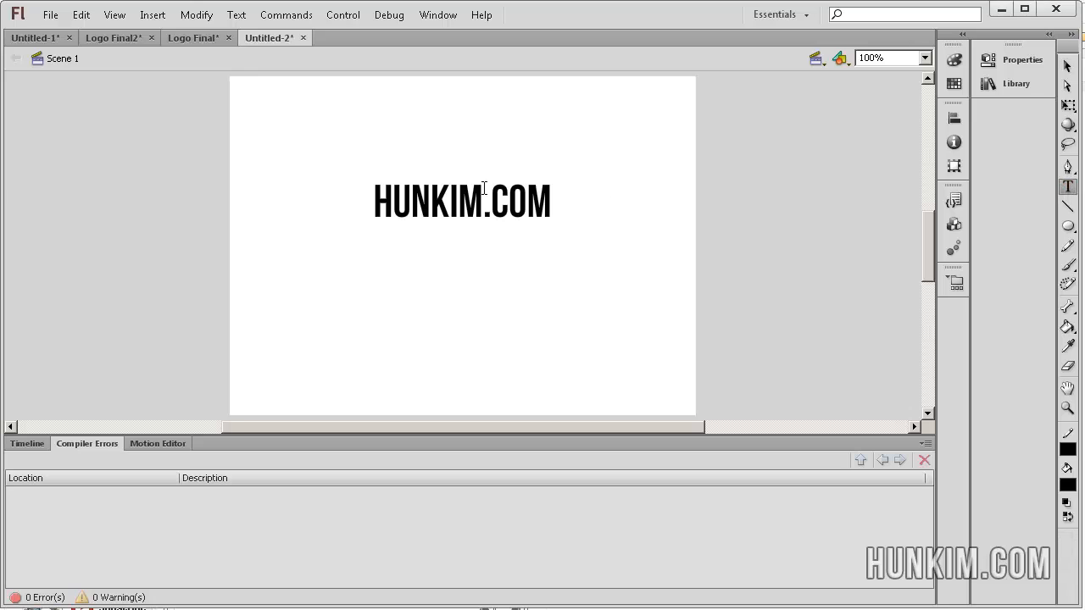
# - Select the HUNKIM.COM text and show its properties (Bebas Neue, 54 pt)
pyautogui.click(462, 201)
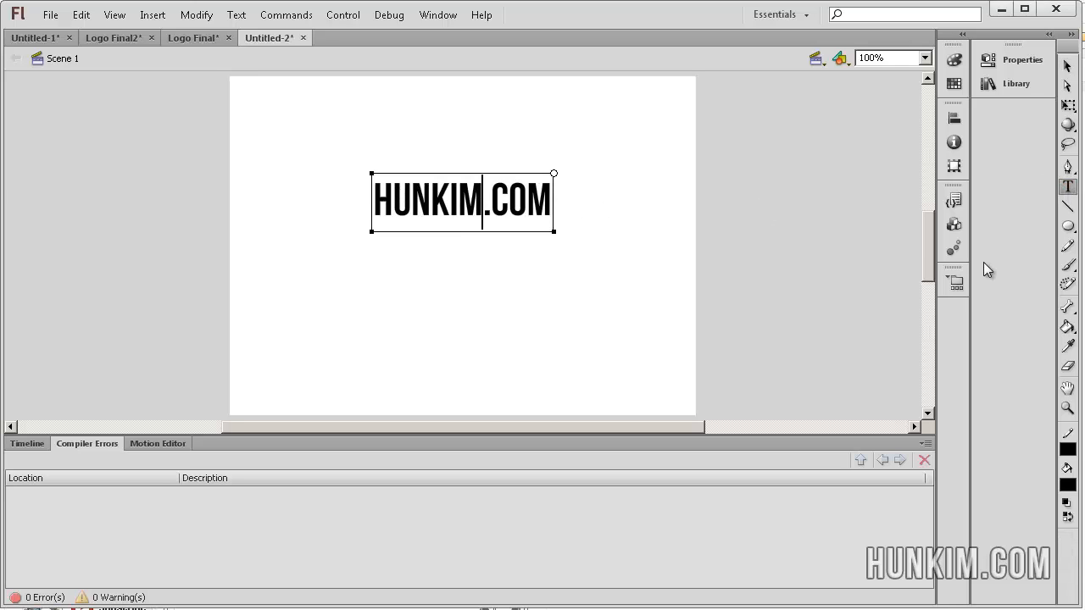
pyautogui.moveTo(1017, 67)
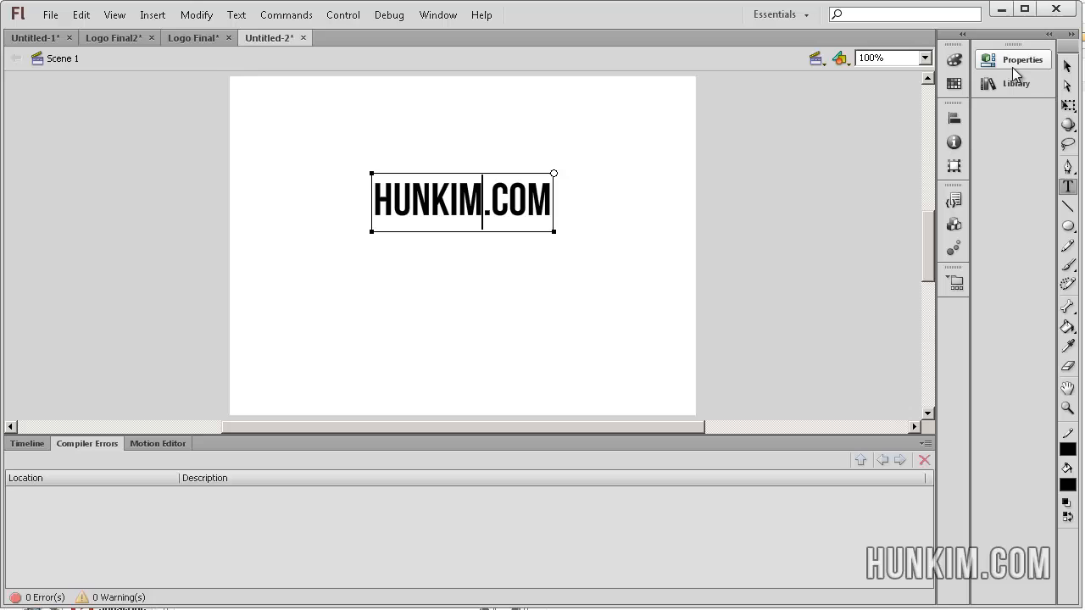
pyautogui.click(1023, 59)
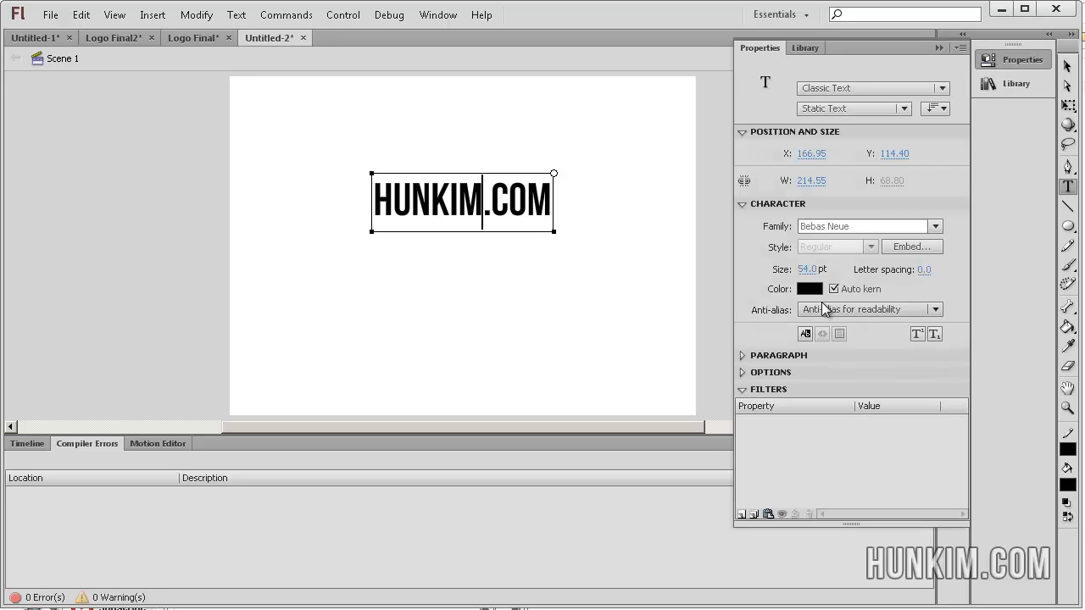
pyautogui.moveTo(758, 373)
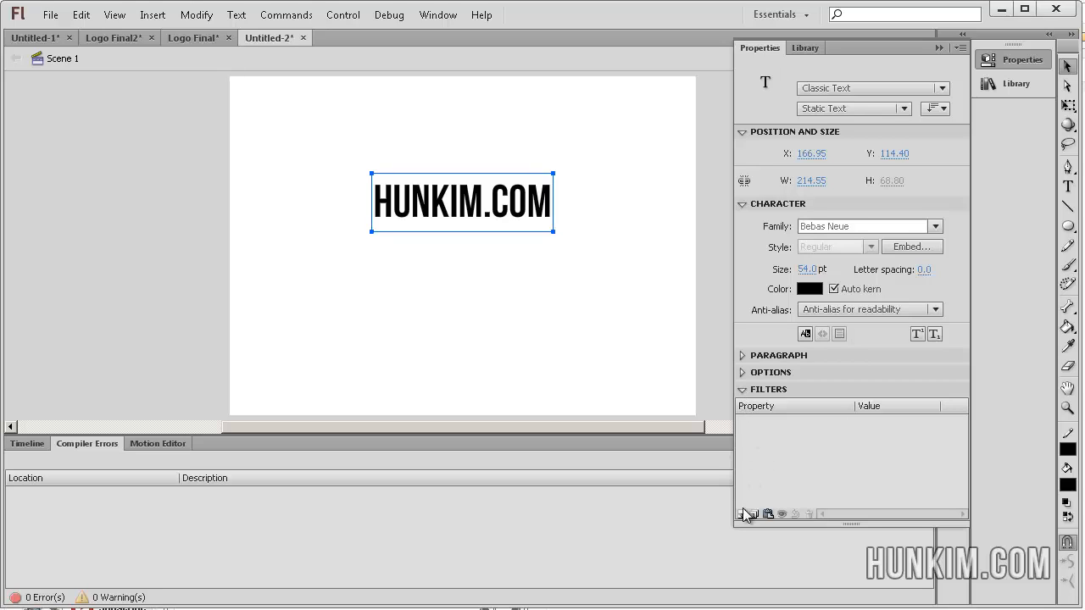
pyautogui.moveTo(744, 514)
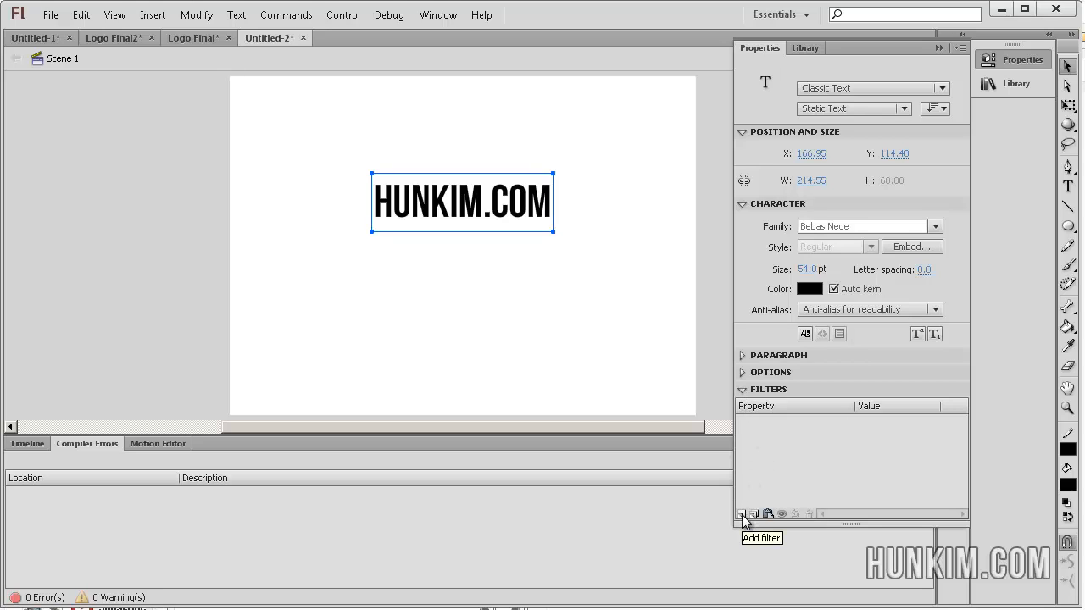
# - Add a Blur filter to the HUNKIM.COM text and set Blur X to 3
pyautogui.click(742, 513)
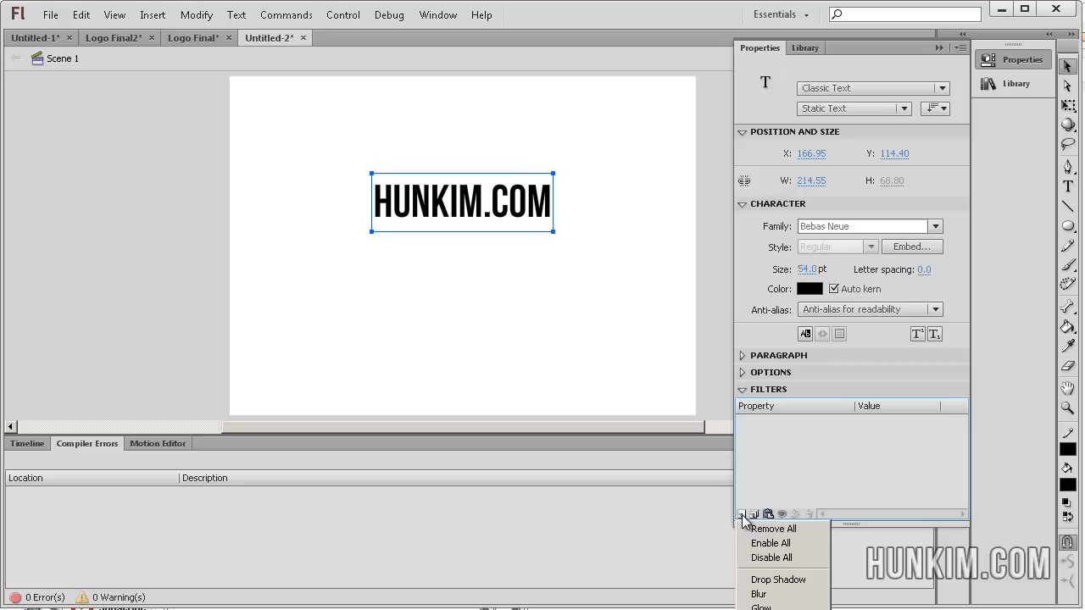
pyautogui.moveTo(784, 594)
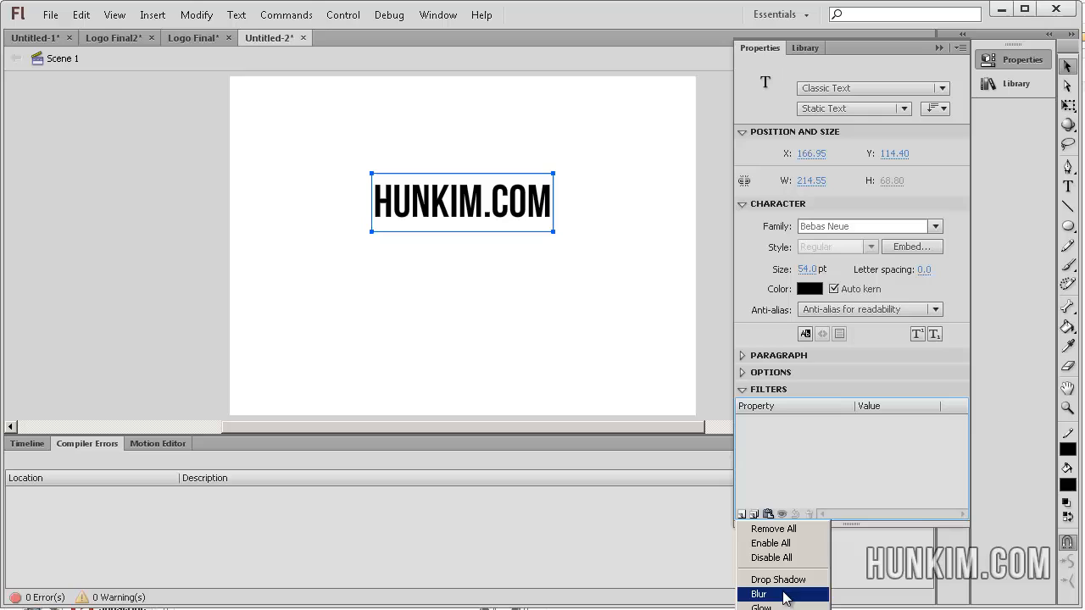
pyautogui.click(758, 594)
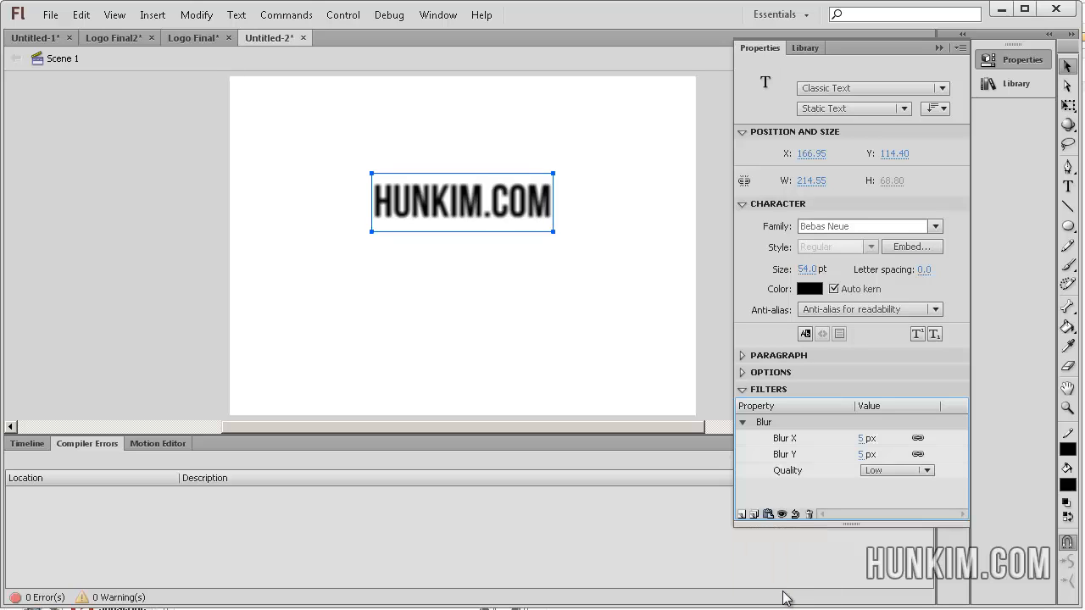
pyautogui.moveTo(750, 506)
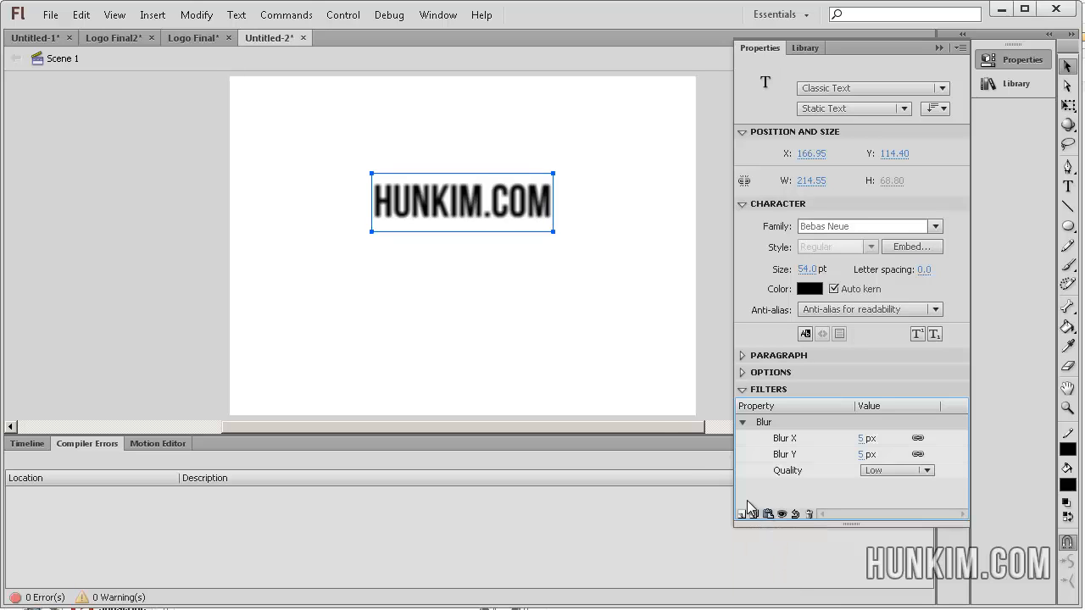
pyautogui.moveTo(697, 286)
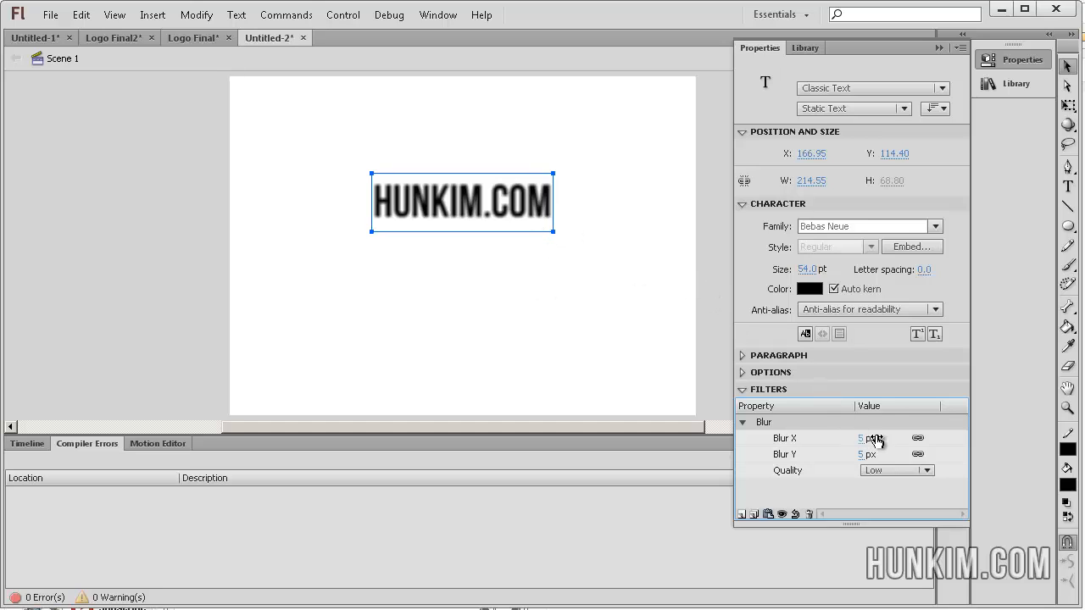
pyautogui.click(868, 438)
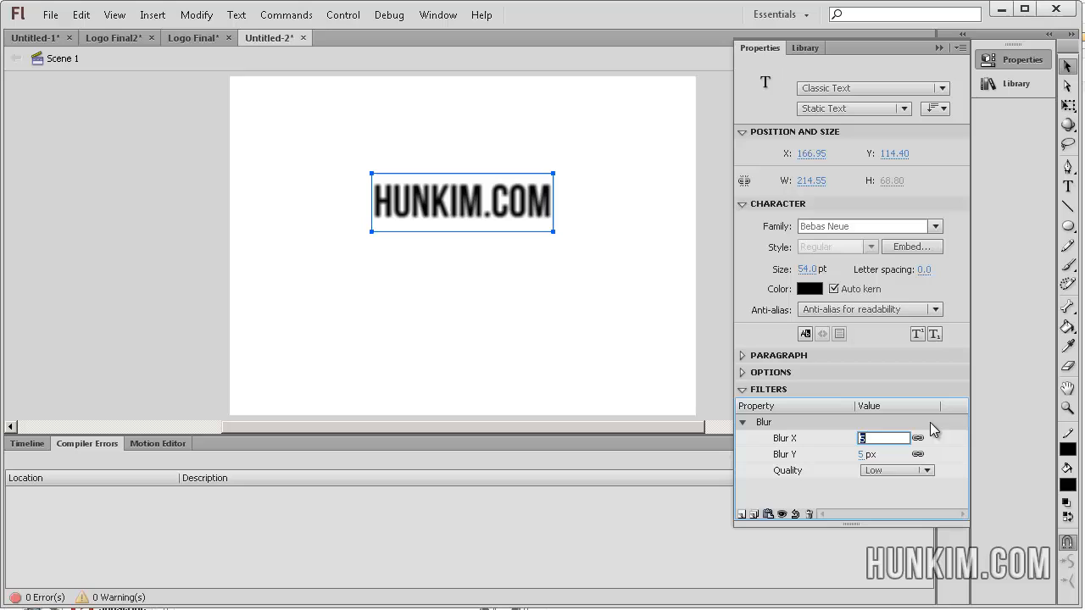
pyautogui.write('3')
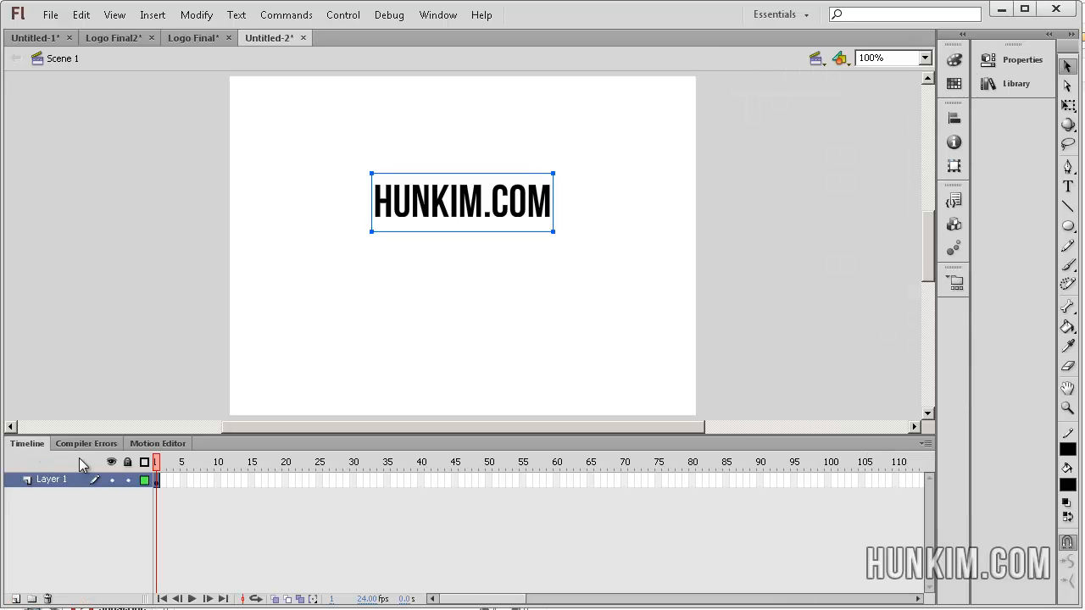
# - Create a tween from frame 1 and insert a keyframe at frame 54
pyautogui.rightClick(156, 480)
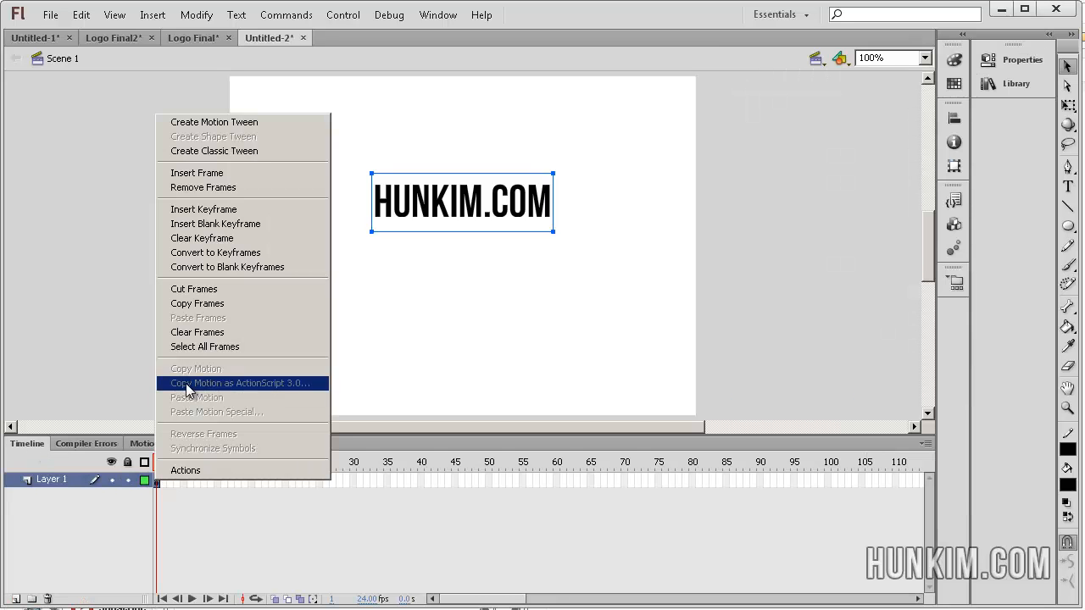
pyautogui.click(227, 157)
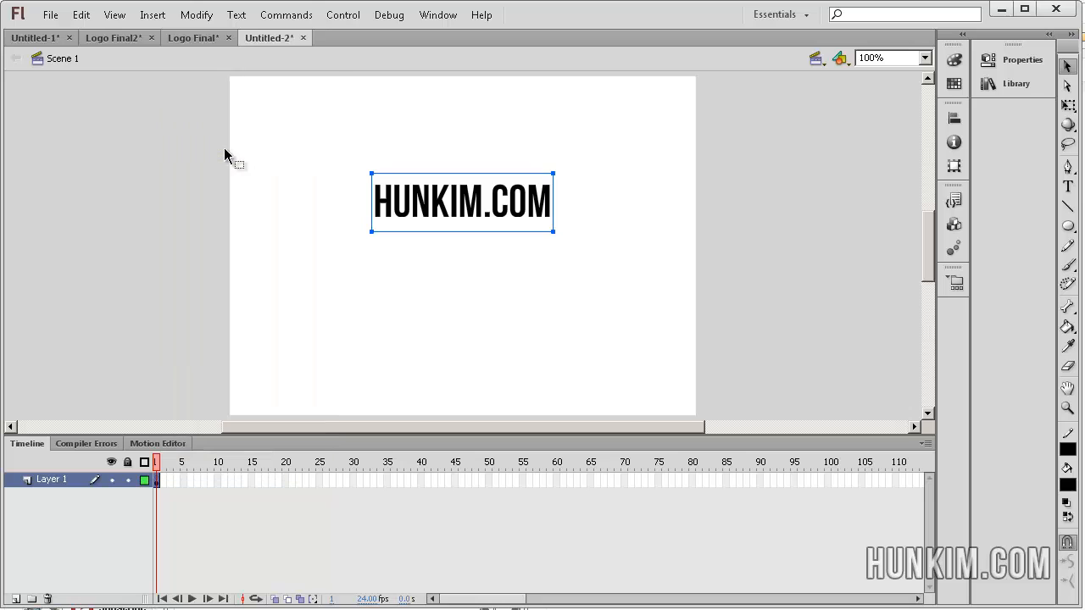
pyautogui.moveTo(511, 487)
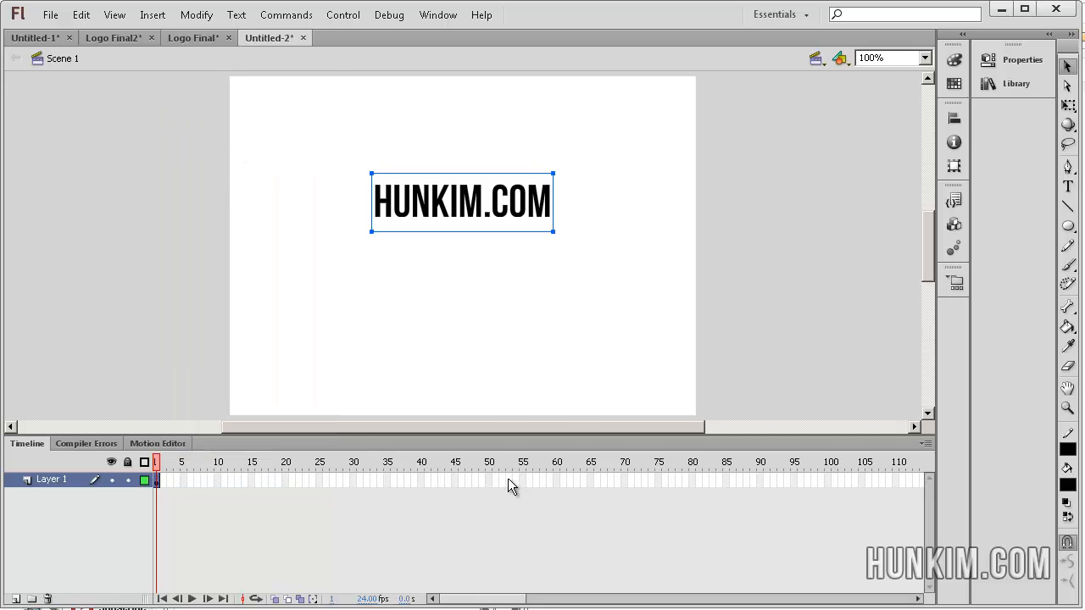
pyautogui.rightClick(513, 481)
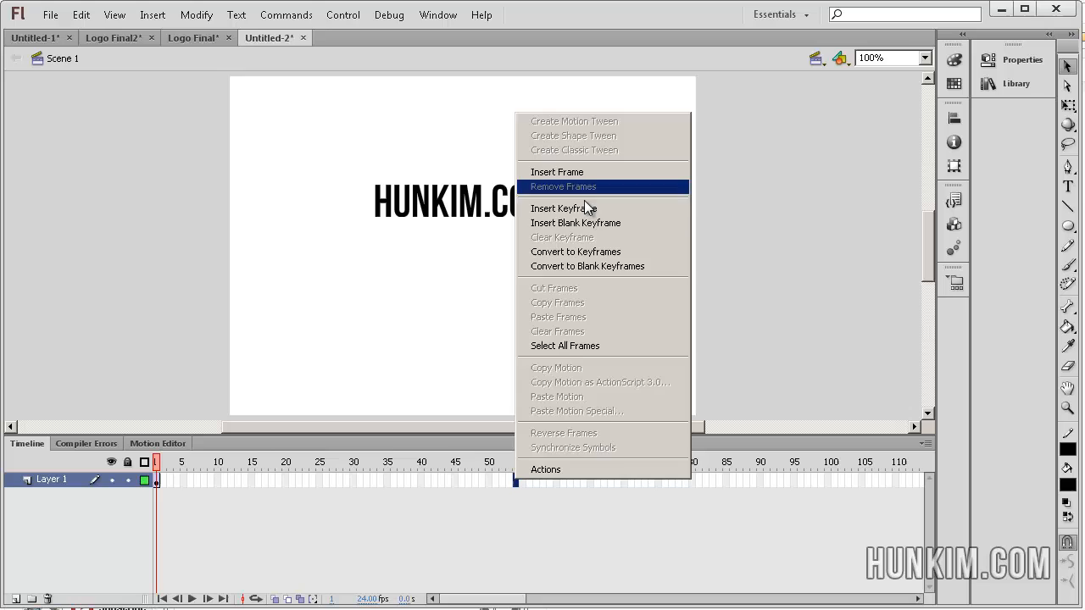
pyautogui.click(557, 171)
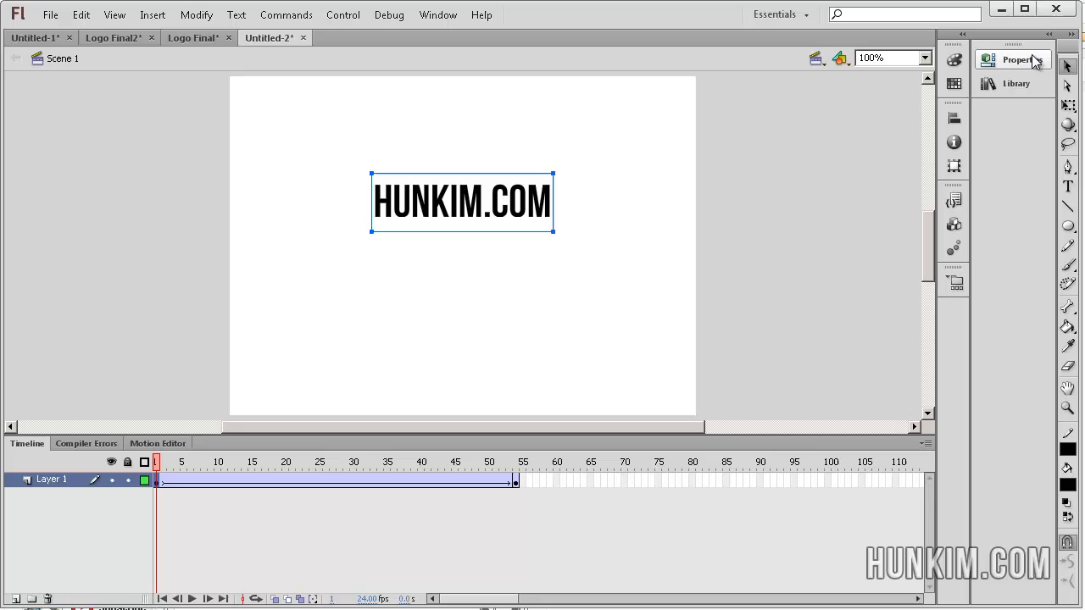
# - Show the frame's properties and preview the blurred text around frame 28
pyautogui.click(1014, 59)
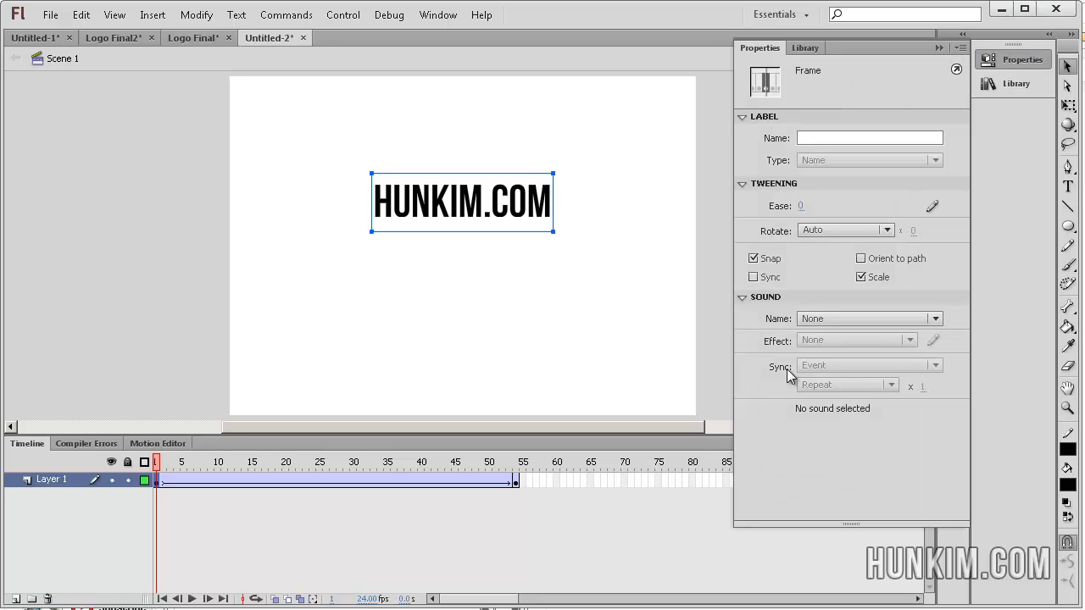
pyautogui.moveTo(547, 218)
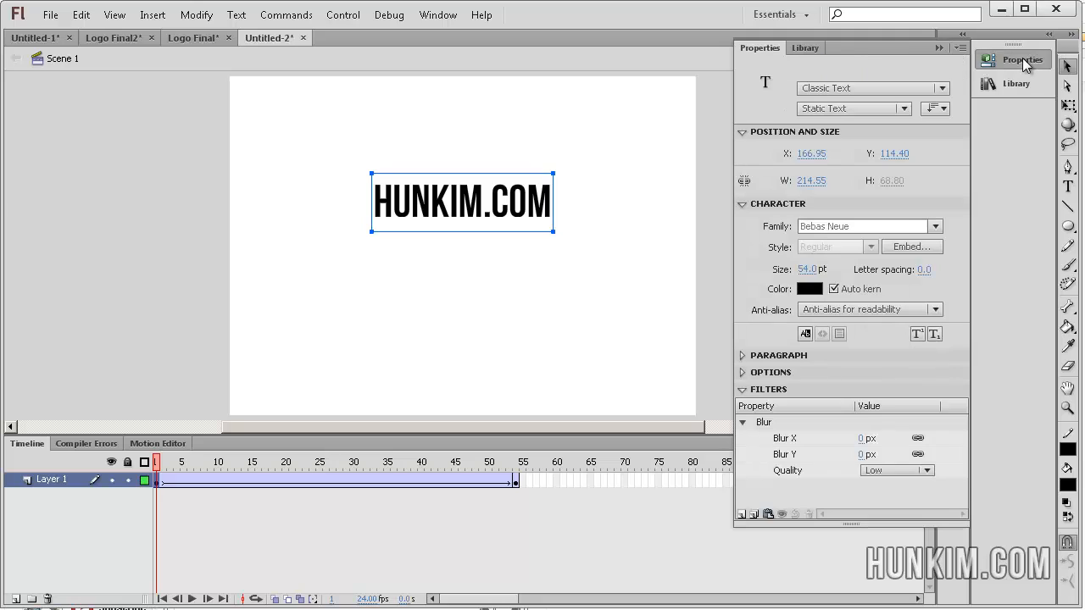
pyautogui.moveTo(779, 413)
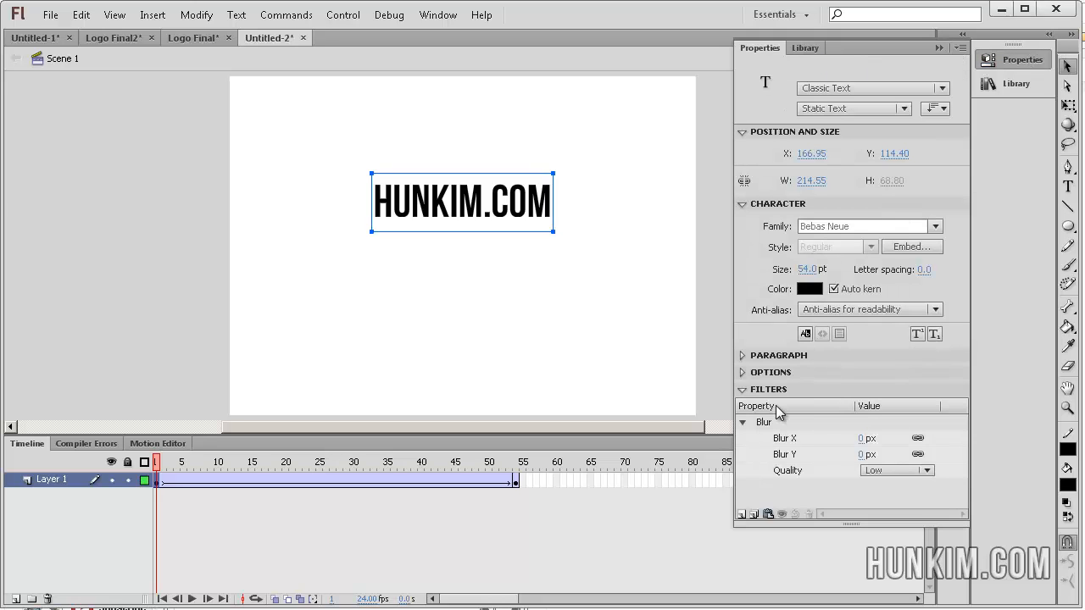
pyautogui.moveTo(865, 441)
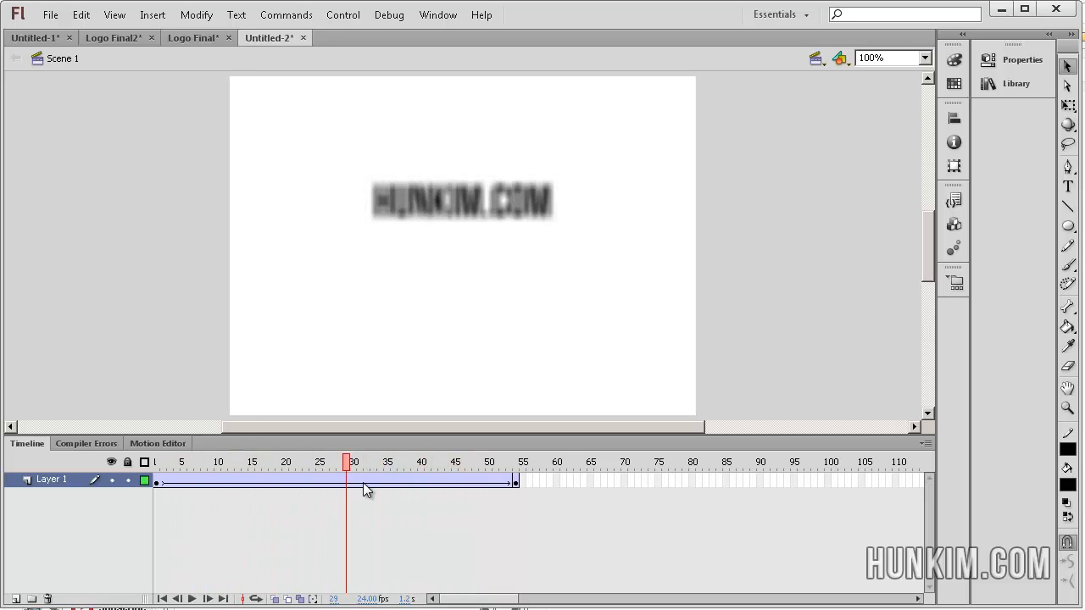
pyautogui.click(400, 461)
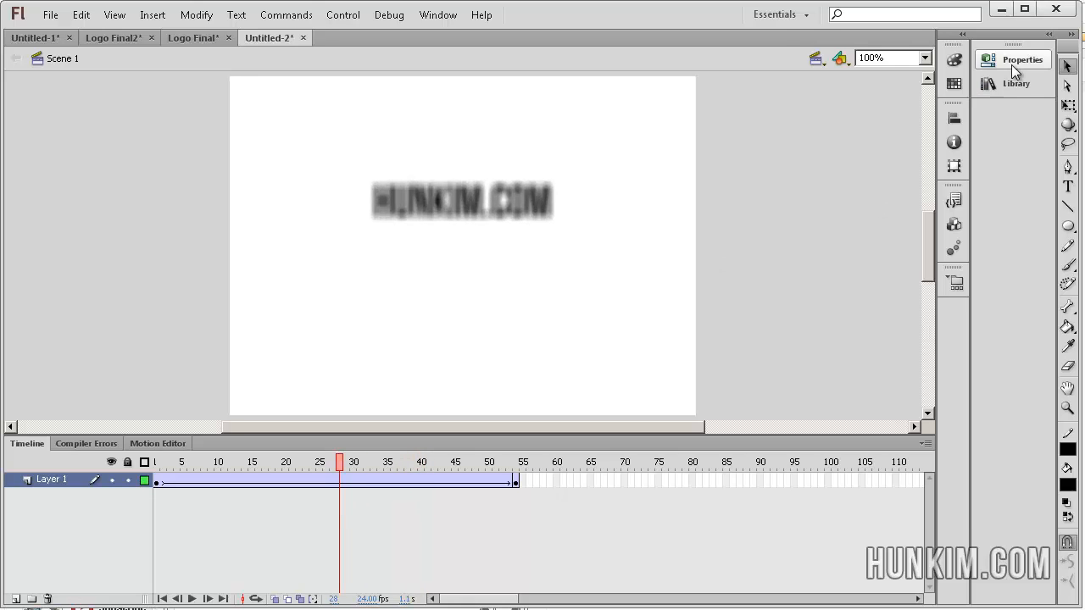
# - Toggle the Properties panel closed and select the text at frame 1
pyautogui.click(1022, 59)
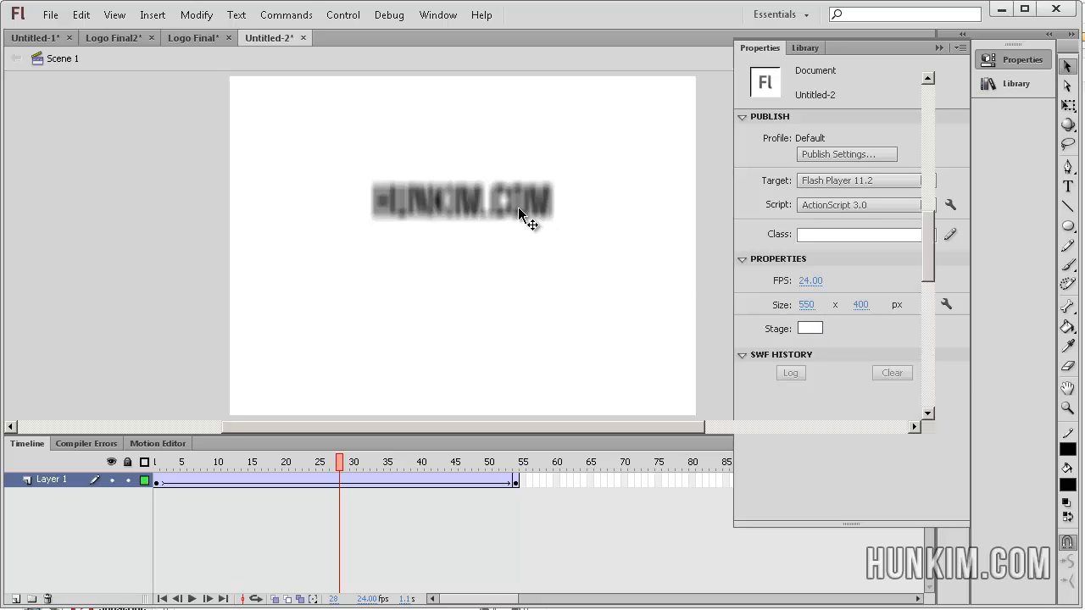
pyautogui.click(939, 47)
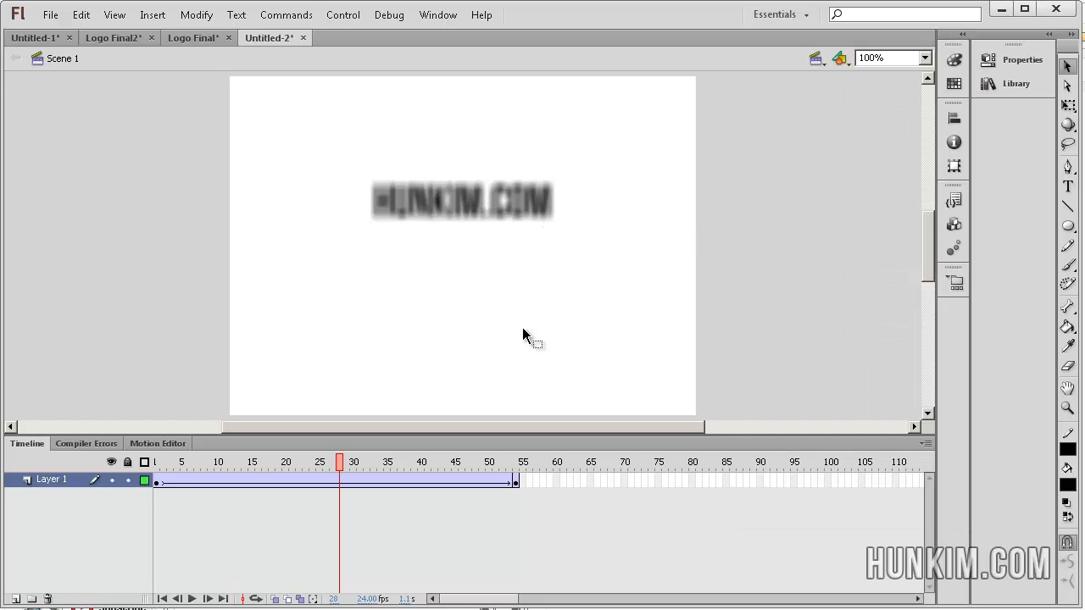
pyautogui.click(462, 200)
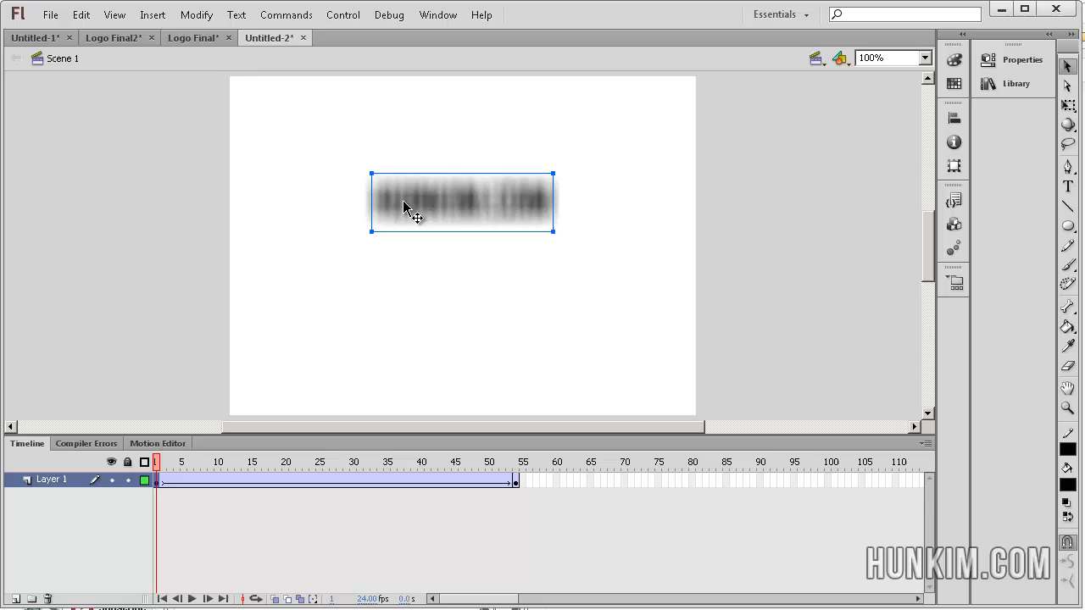
# - Check the 26 px Blur filter settings and open the list of addable filters
pyautogui.click(1022, 60)
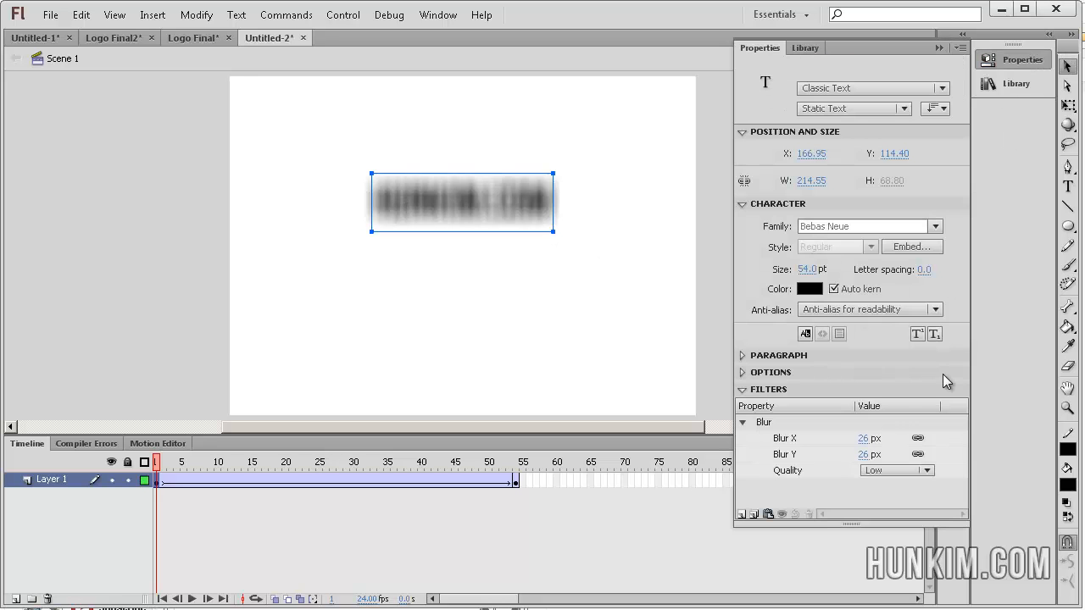
pyautogui.click(742, 389)
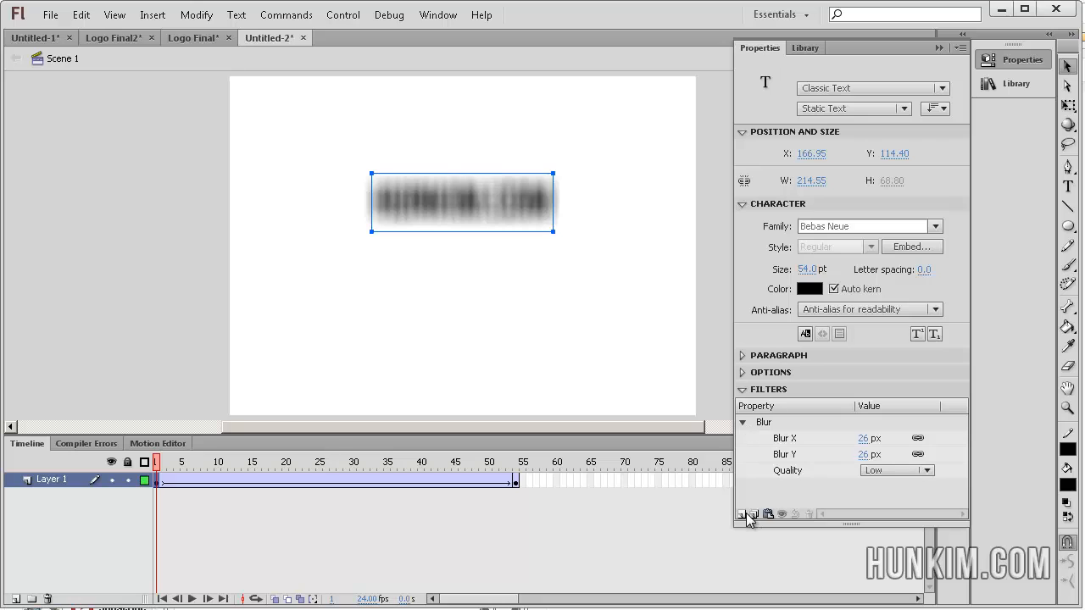
pyautogui.click(742, 515)
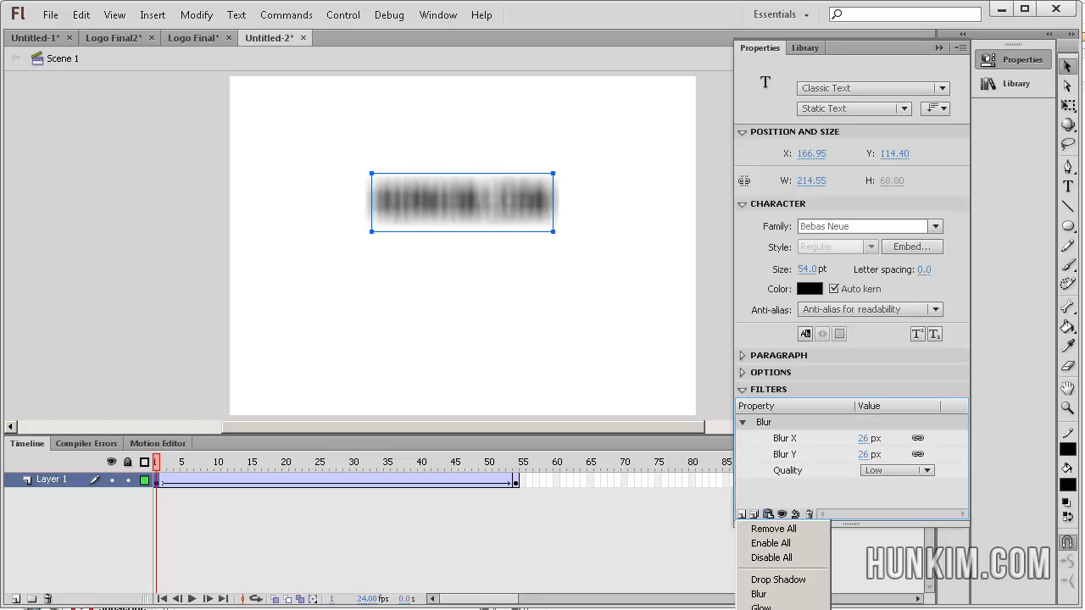